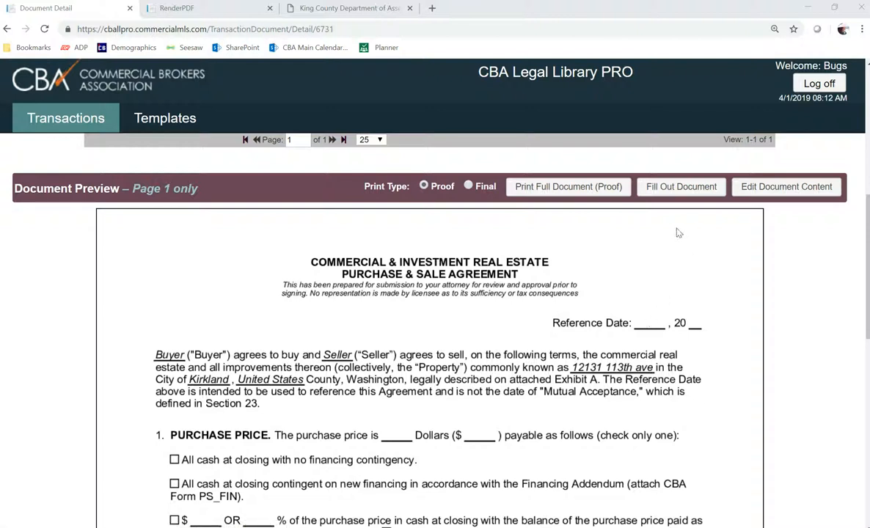
{"action": "mouse_move", "coordinate": [682, 221]}
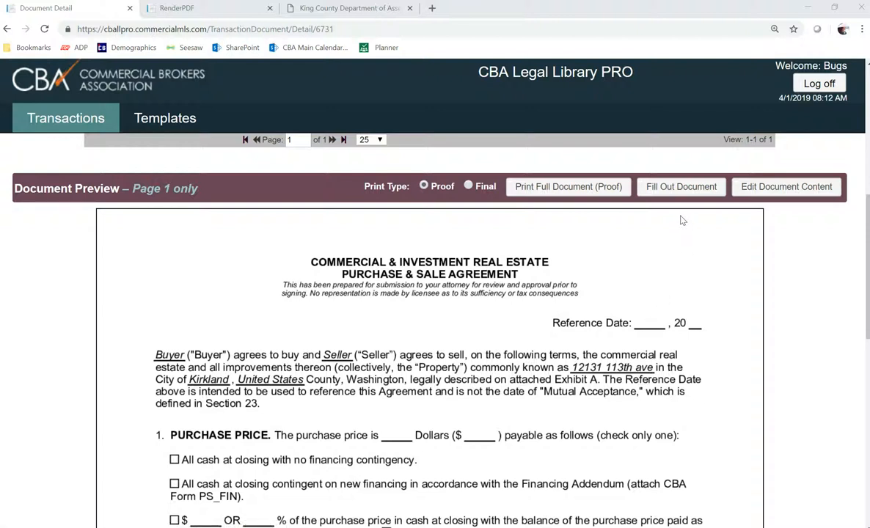
{"action": "mouse_move", "coordinate": [806, 218]}
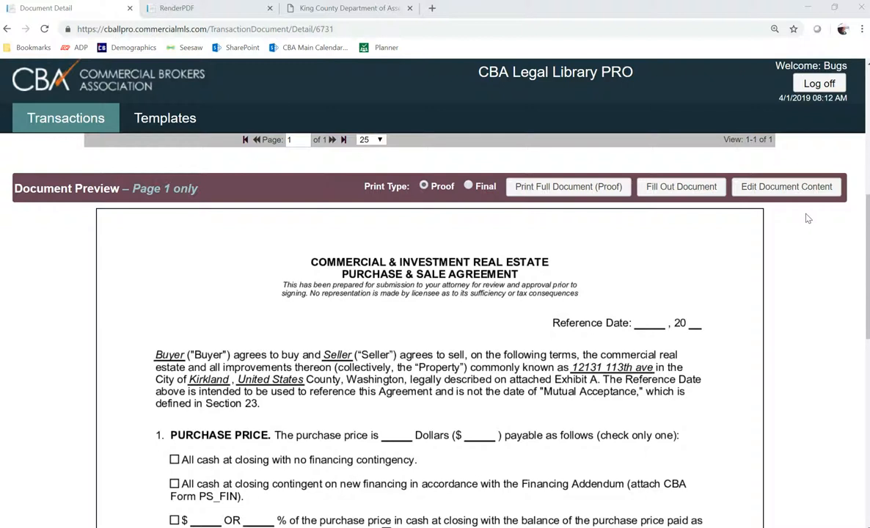
{"action": "mouse_move", "coordinate": [616, 217]}
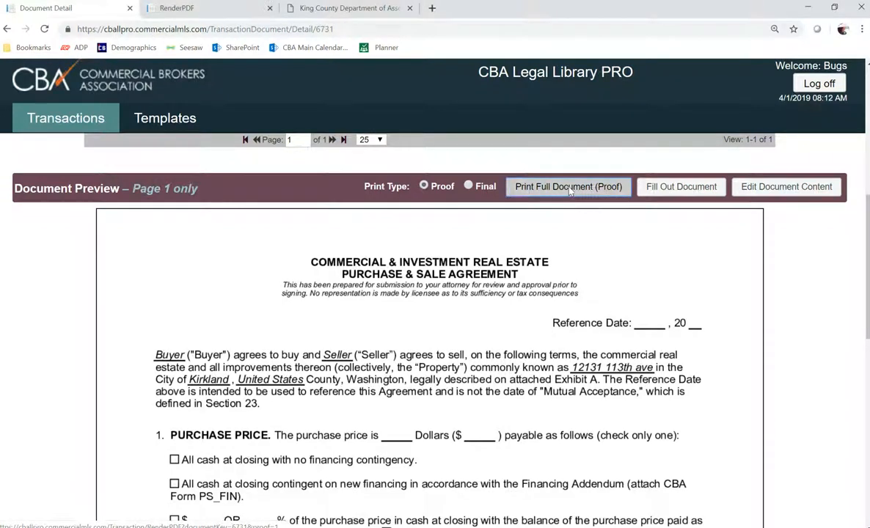
Step: Generate the 13-page proof PDF of the purchase and sale agreement
{"action": "left_click", "coordinate": [567, 186]}
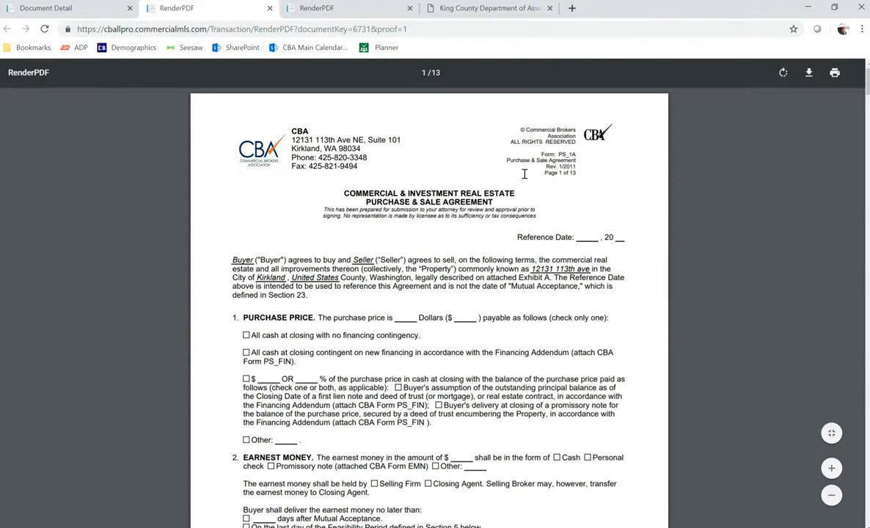
{"action": "mouse_move", "coordinate": [255, 203]}
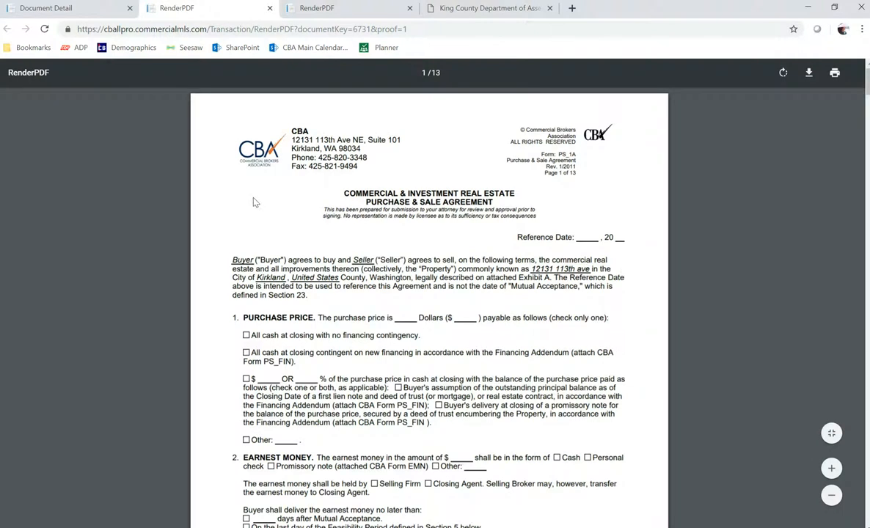
{"action": "mouse_move", "coordinate": [45, 29]}
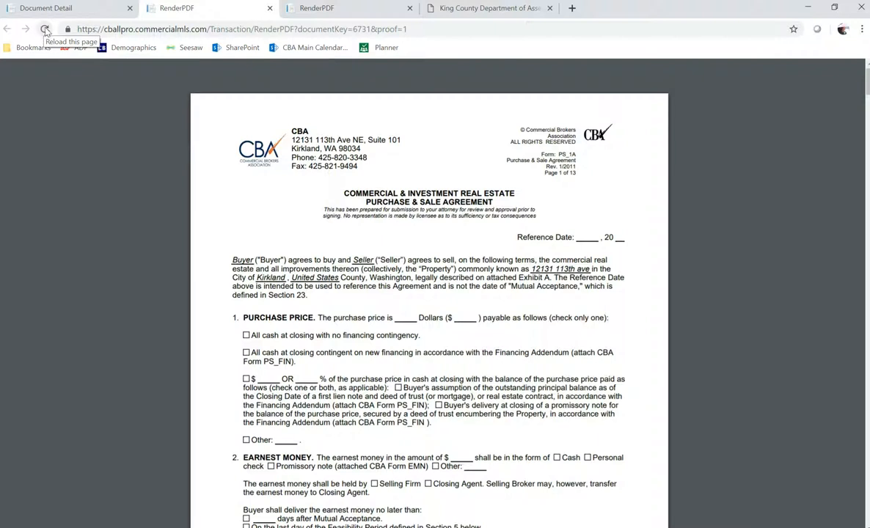
{"action": "mouse_move", "coordinate": [51, 14]}
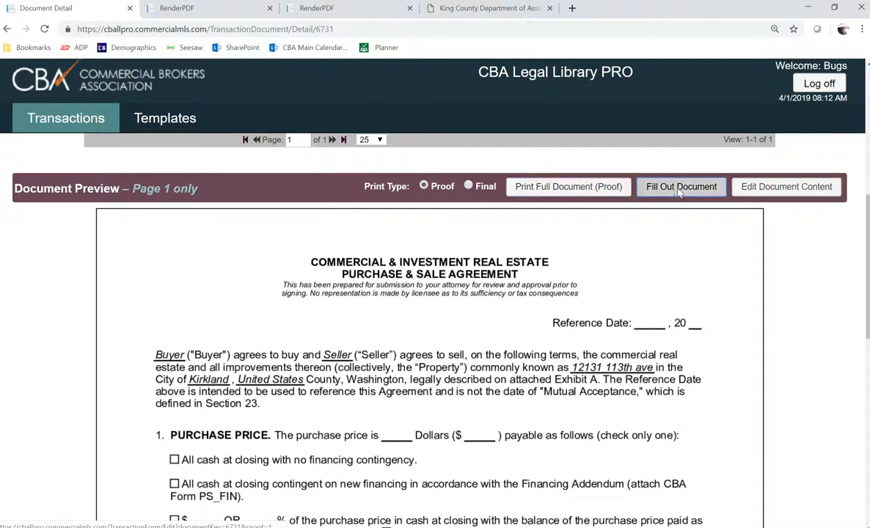
Step: Open the fill-out form and set the reference date to April 1, 2019
{"action": "left_click", "coordinate": [680, 186]}
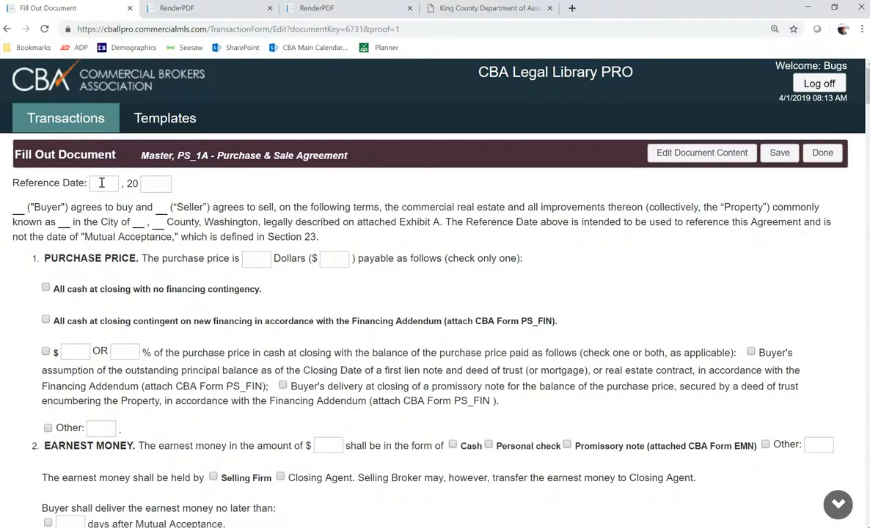
{"action": "type", "text": "April"}
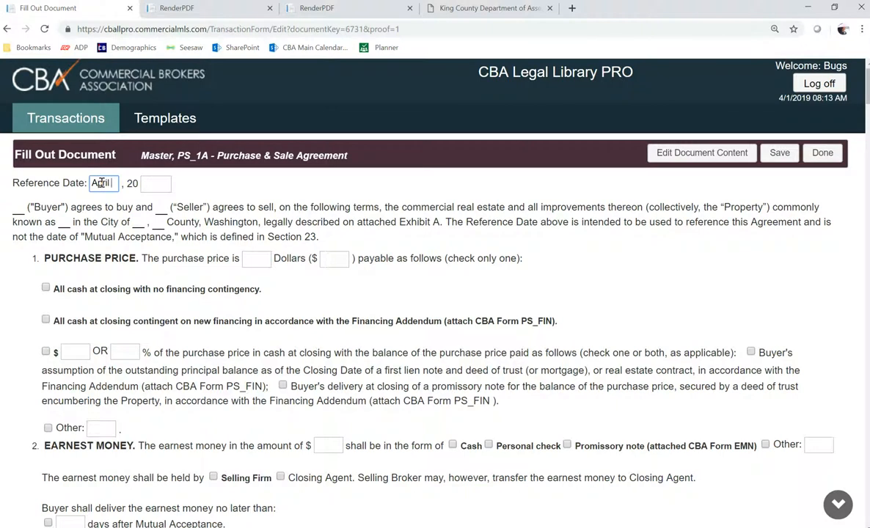
{"action": "type", "text": "19"}
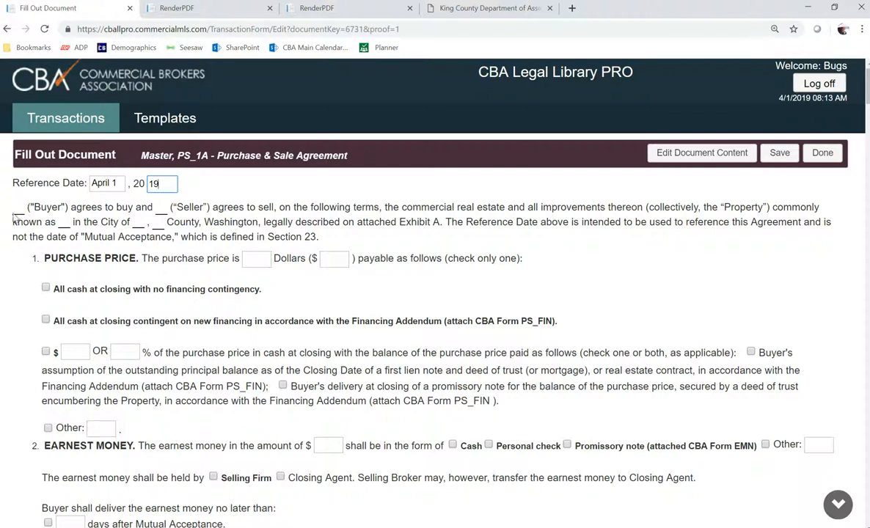
{"action": "mouse_move", "coordinate": [35, 204]}
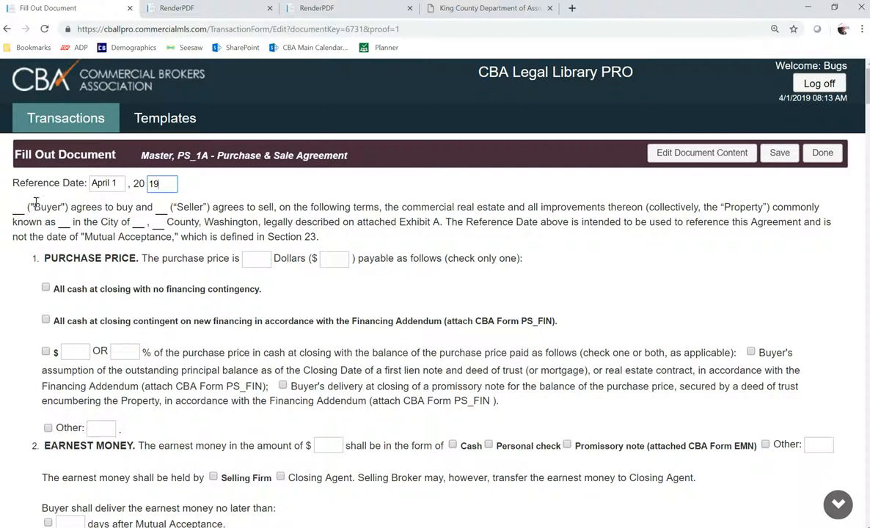
{"action": "mouse_move", "coordinate": [70, 266]}
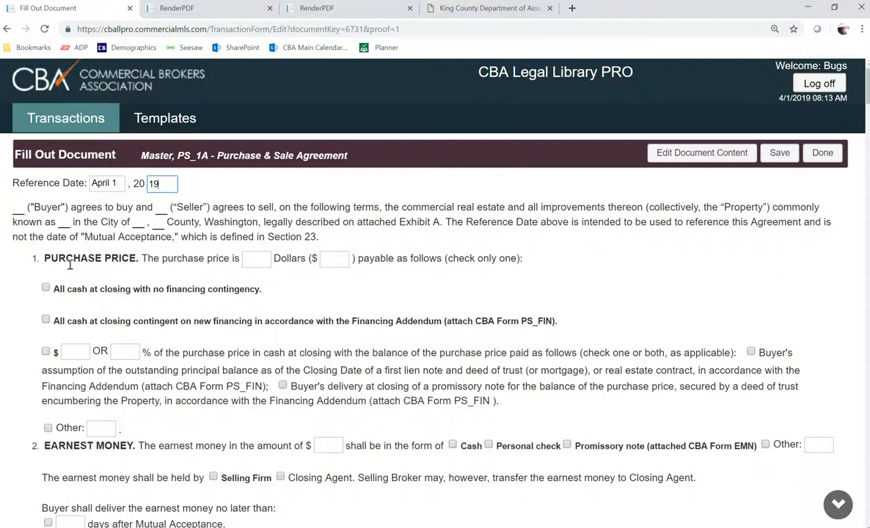
Step: Enter the purchase price as three hundred thousand and check all cash at closing
{"action": "left_click", "coordinate": [257, 258]}
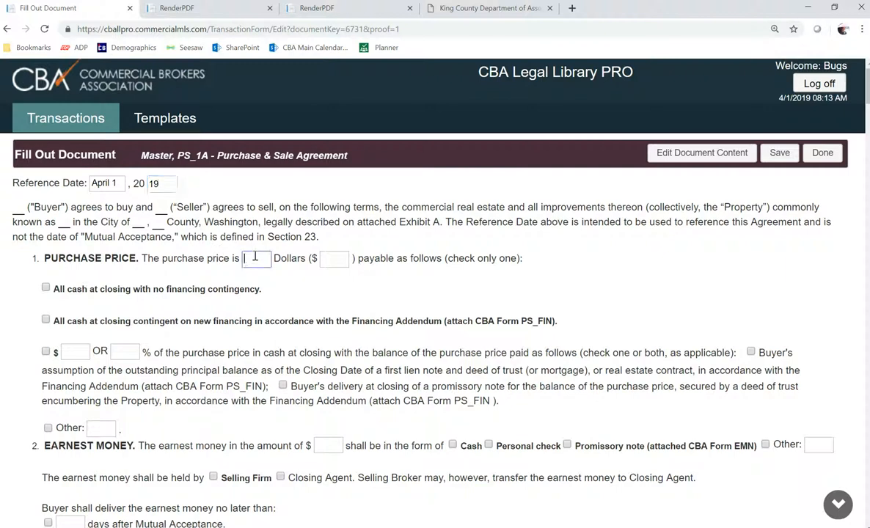
{"action": "type", "text": "three hundred thousand"}
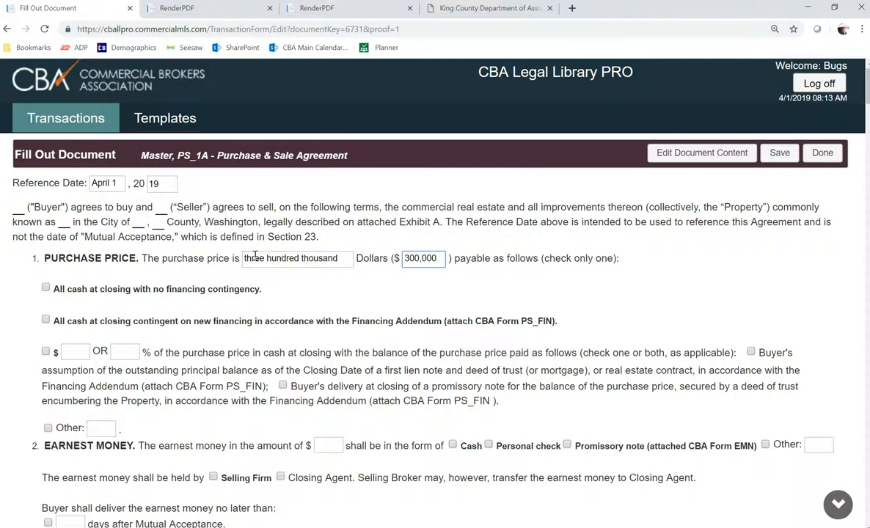
{"action": "left_click", "coordinate": [46, 287]}
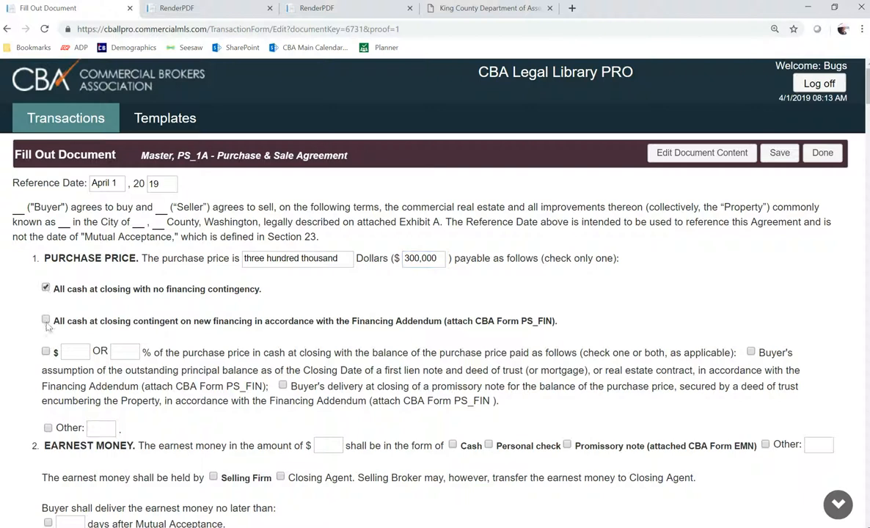
{"action": "mouse_move", "coordinate": [442, 292]}
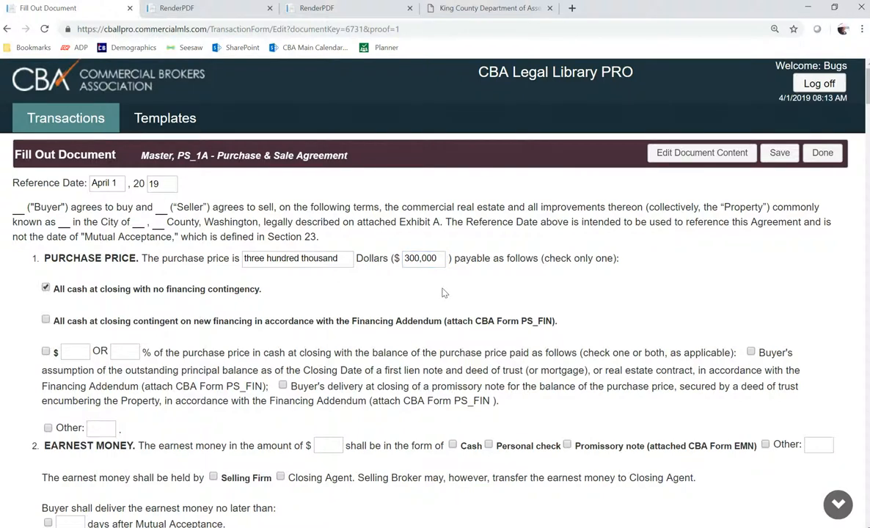
{"action": "key", "text": "ctrl+f"}
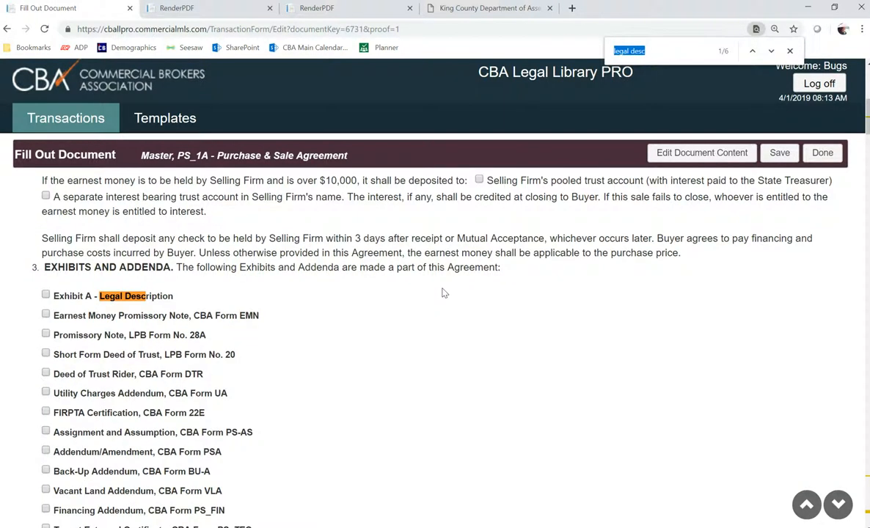
Step: Paste the parcel's full legal description into Exhibit A's field and save the form
{"action": "left_click", "coordinate": [770, 51]}
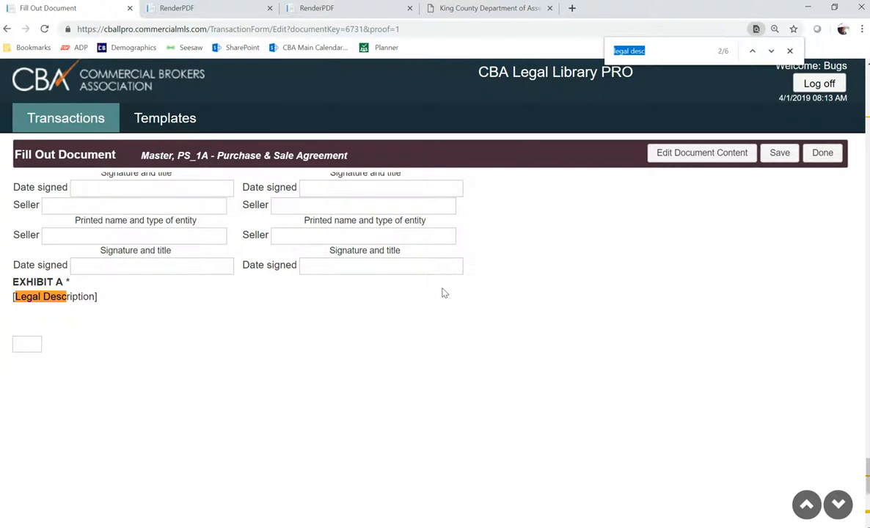
{"action": "left_click", "coordinate": [27, 344]}
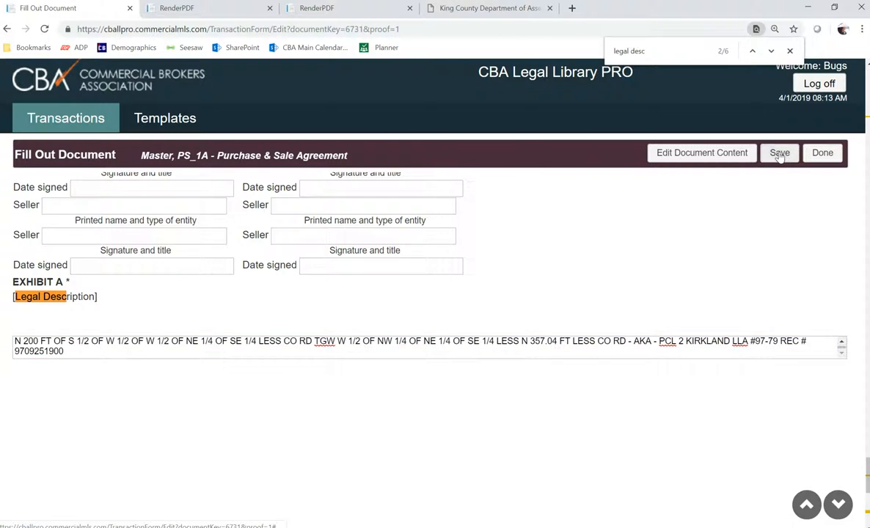
{"action": "left_click", "coordinate": [779, 152]}
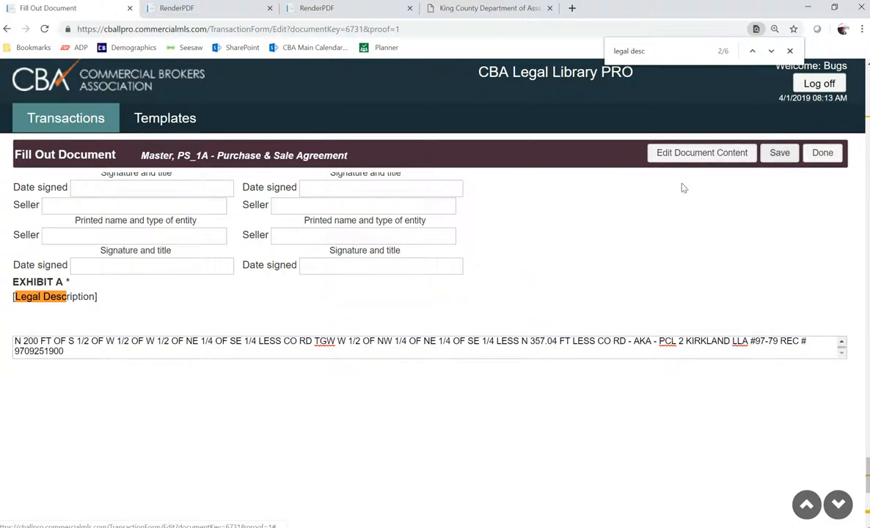
{"action": "mouse_move", "coordinate": [387, 218]}
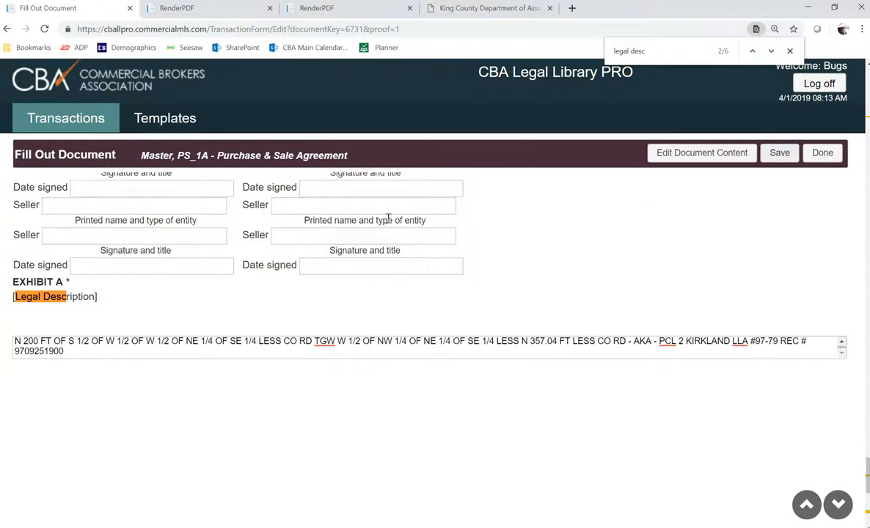
{"action": "mouse_move", "coordinate": [515, 215]}
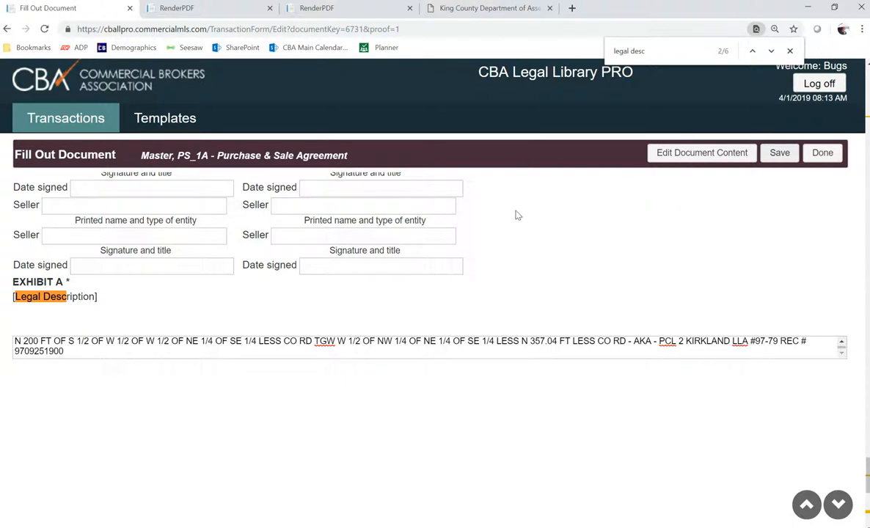
{"action": "mouse_move", "coordinate": [537, 237]}
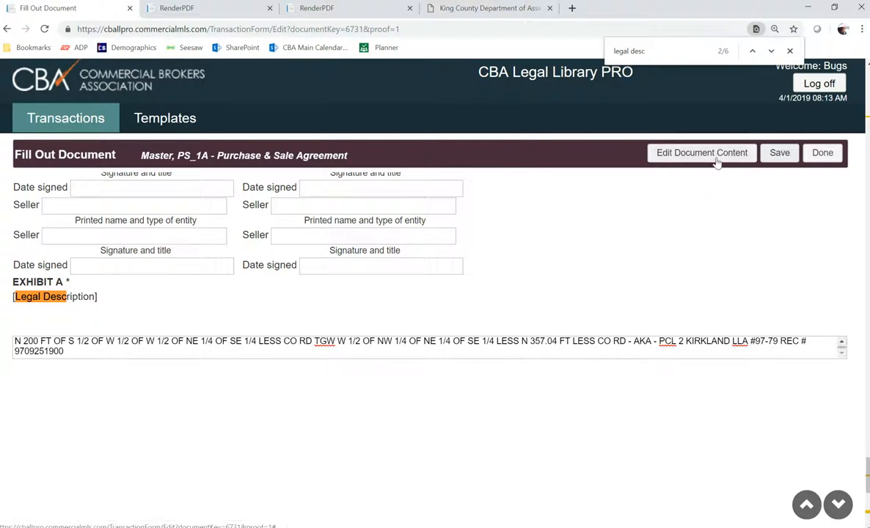
Step: Enter content-editing mode and scroll down toward the signature blocks and Exhibit A
{"action": "left_click", "coordinate": [701, 153]}
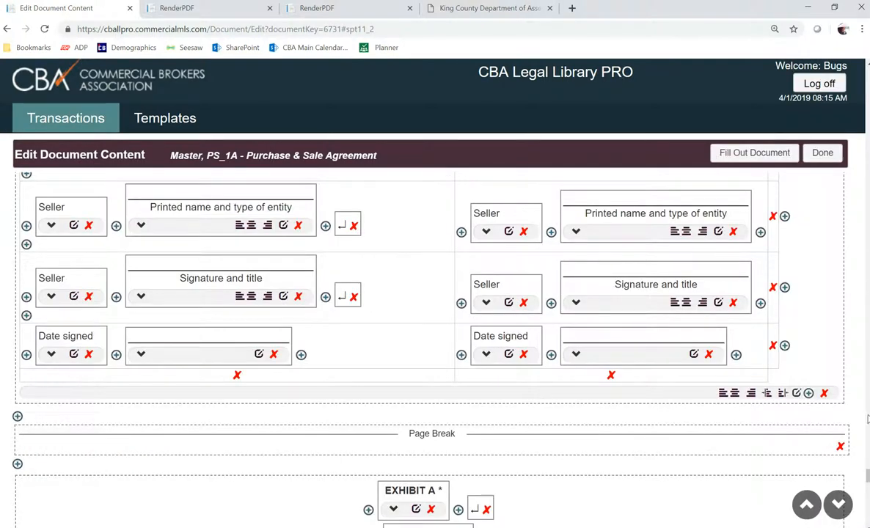
{"action": "scroll", "scroll_direction": "down", "scroll_amount": 3}
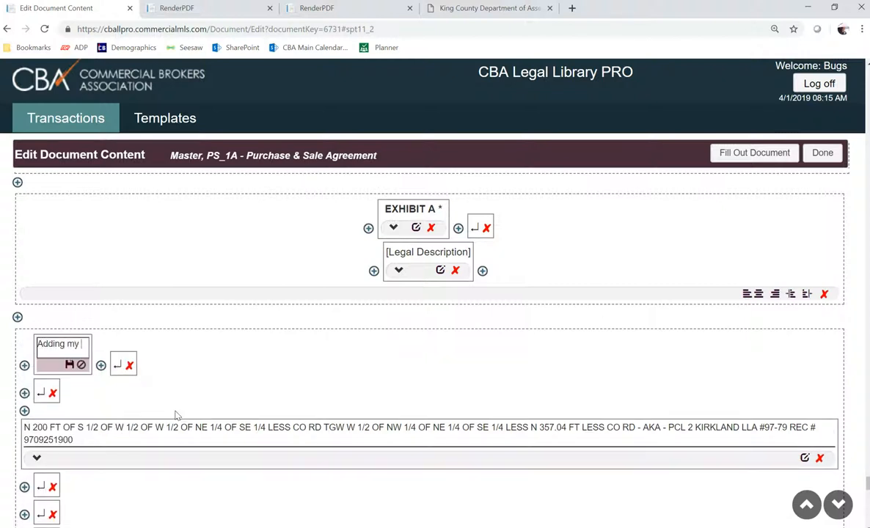
Step: Finish typing 'Adding my new text.' under Exhibit A and delete its line break
{"action": "type", "text": "new"}
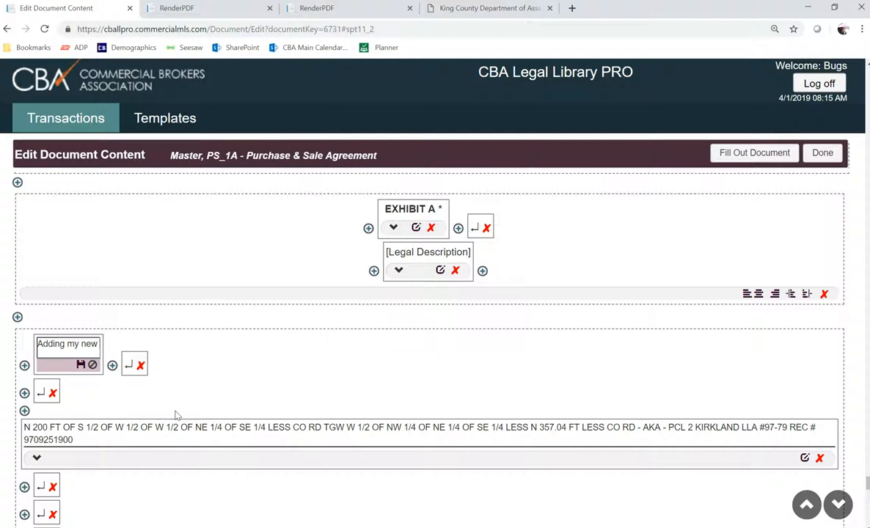
{"action": "type", "text": "text."}
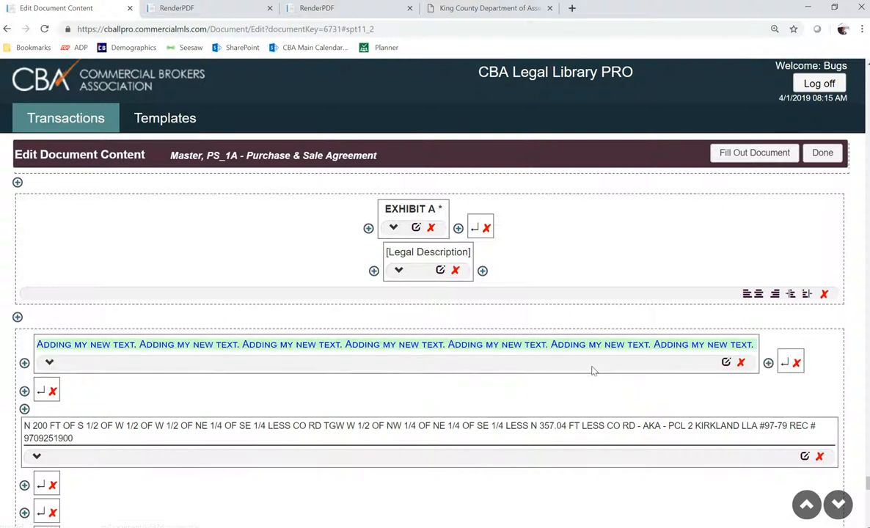
{"action": "mouse_move", "coordinate": [297, 396]}
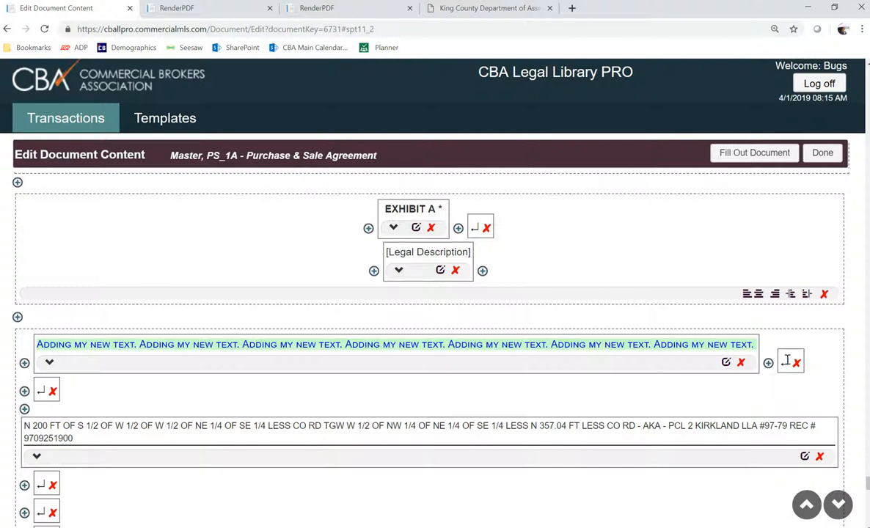
{"action": "mouse_move", "coordinate": [796, 362]}
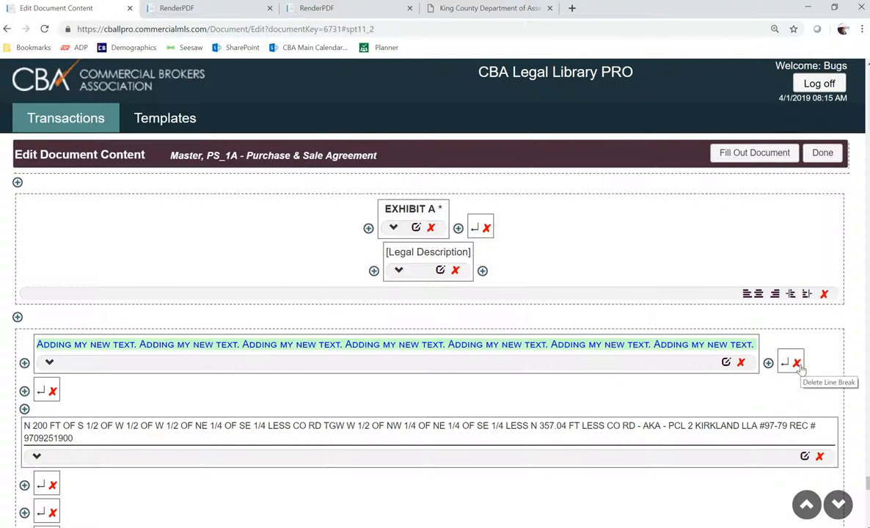
{"action": "left_click", "coordinate": [768, 363]}
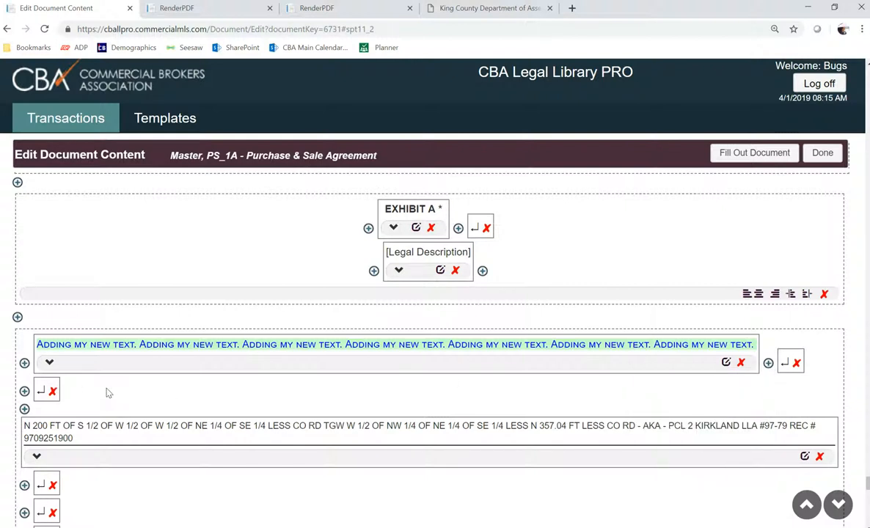
{"action": "mouse_move", "coordinate": [667, 319]}
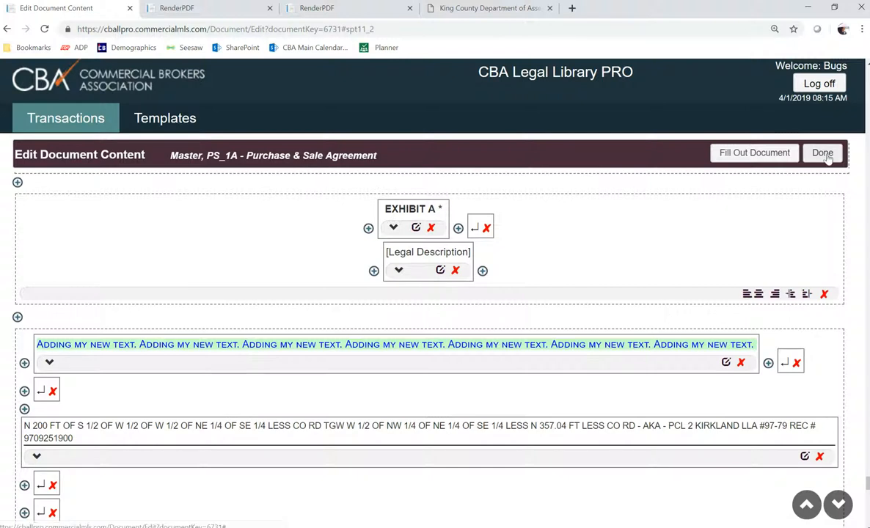
Step: Close content editing and Document Detail, then view the Documents and Attachments lists
{"action": "left_click", "coordinate": [821, 153]}
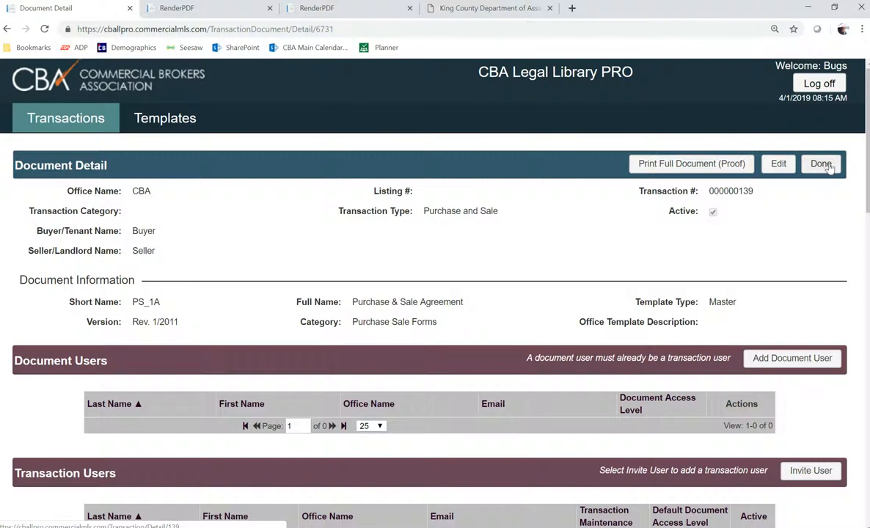
{"action": "left_click", "coordinate": [821, 164]}
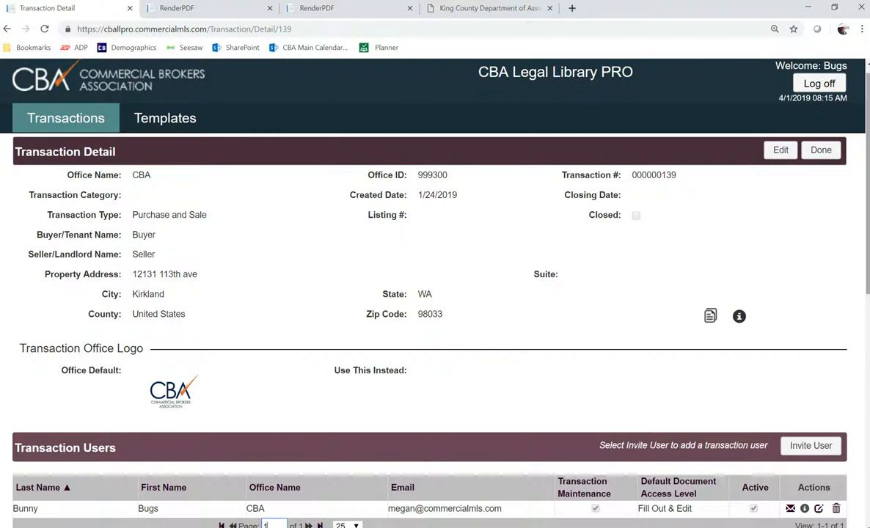
{"action": "scroll", "scroll_direction": "down", "scroll_amount": 3}
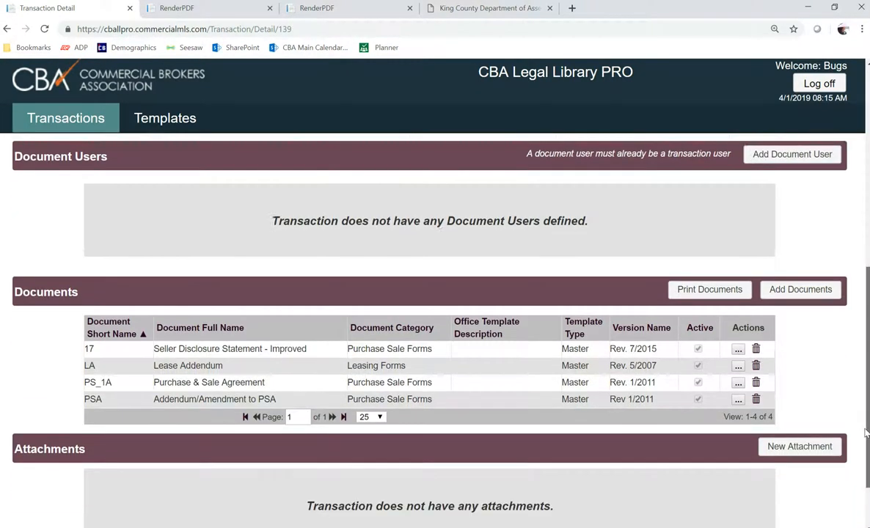
{"action": "scroll", "scroll_direction": "down", "scroll_amount": 3}
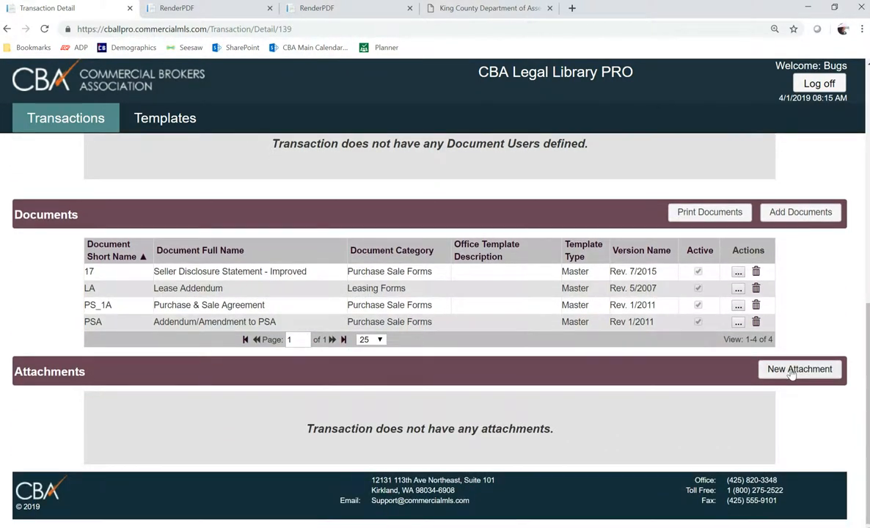
Step: Create and save a 'Plat map' attachment from Untitled.jpg, then return to details
{"action": "left_click", "coordinate": [800, 369]}
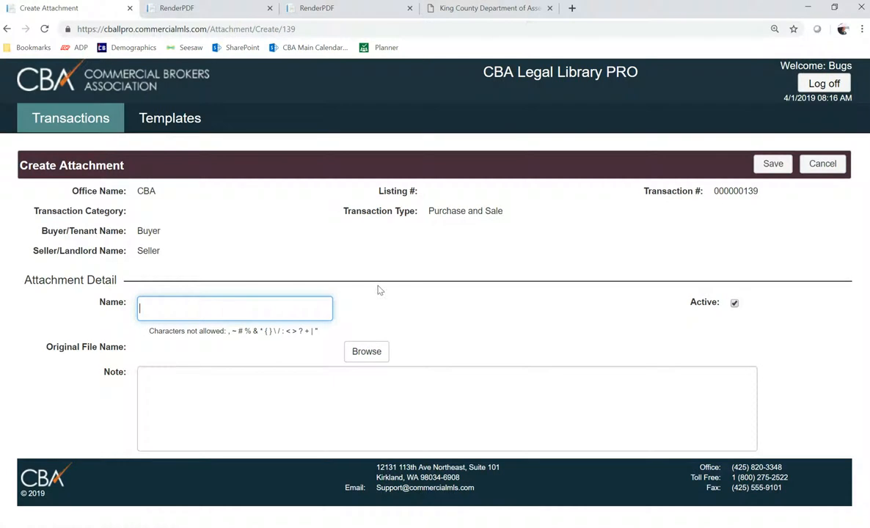
{"action": "type", "text": "Plat"}
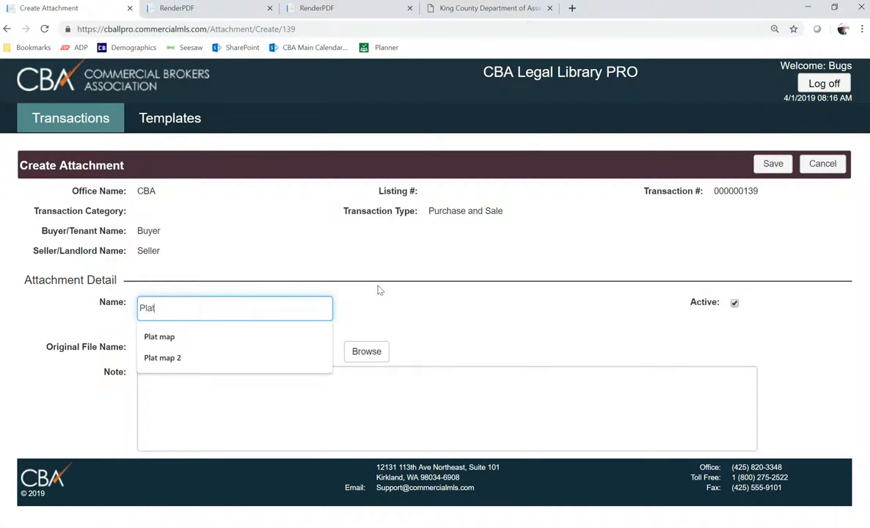
{"action": "left_click", "coordinate": [160, 337]}
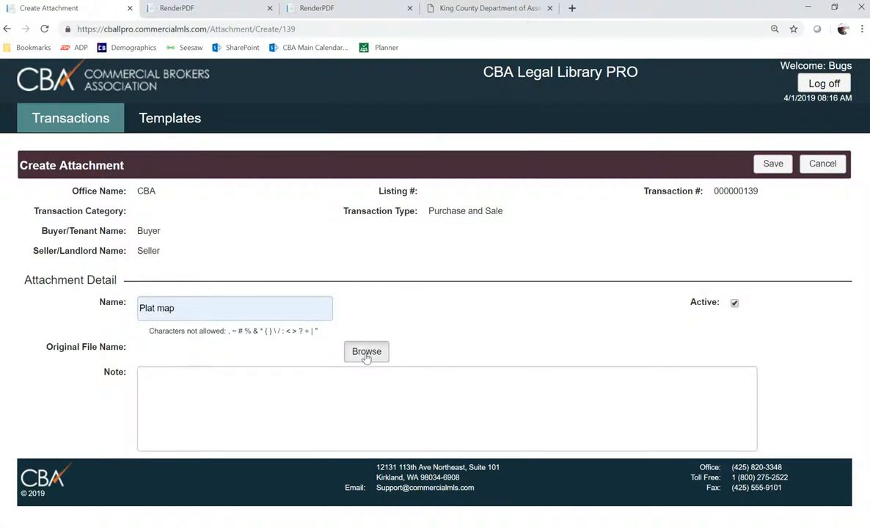
{"action": "left_click", "coordinate": [366, 351]}
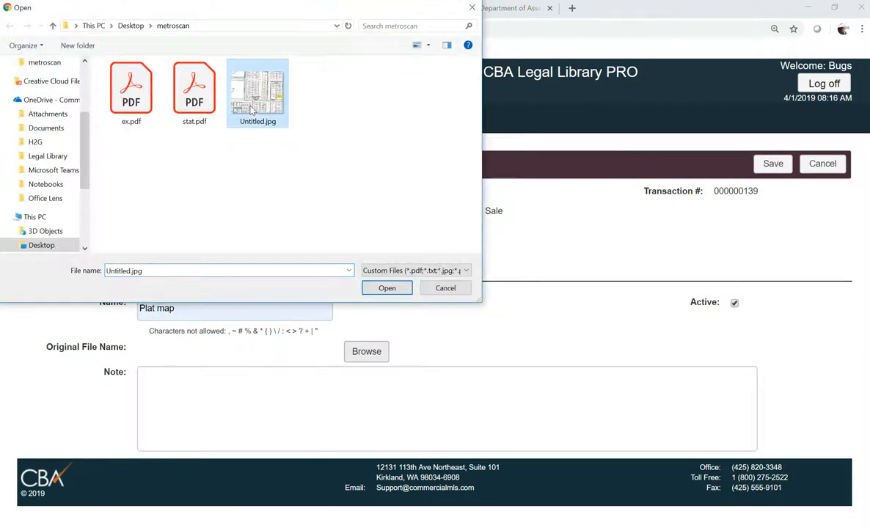
{"action": "left_click", "coordinate": [387, 287]}
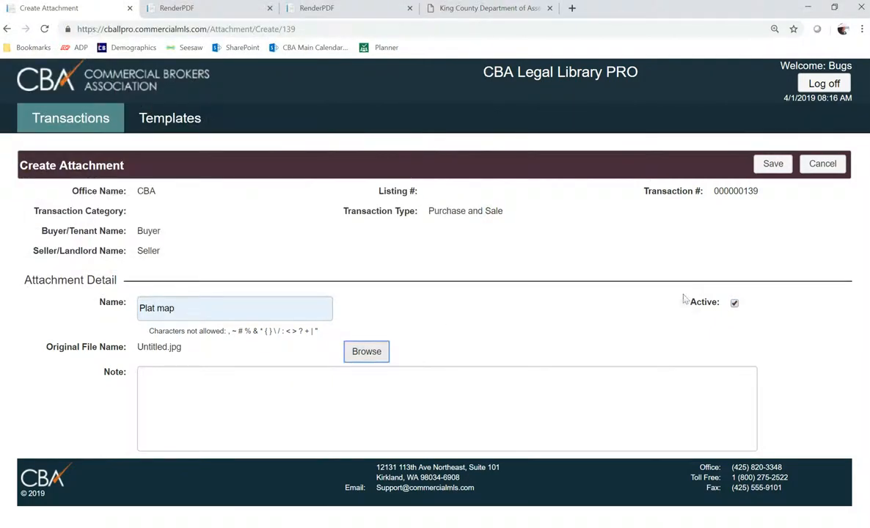
{"action": "left_click", "coordinate": [772, 163]}
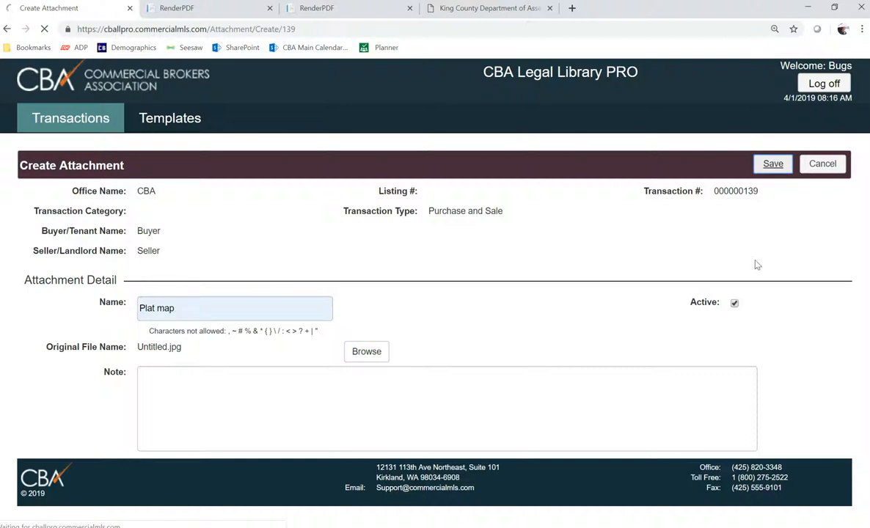
{"action": "left_click", "coordinate": [772, 164]}
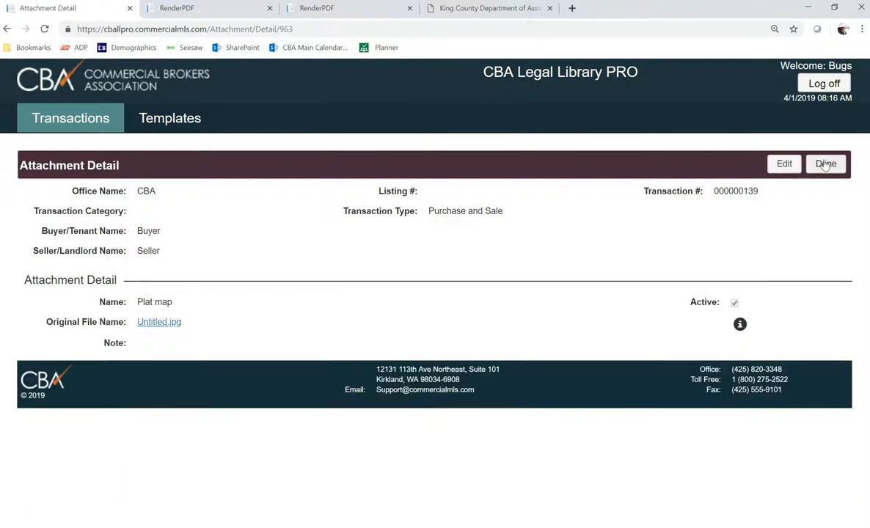
{"action": "left_click", "coordinate": [826, 164]}
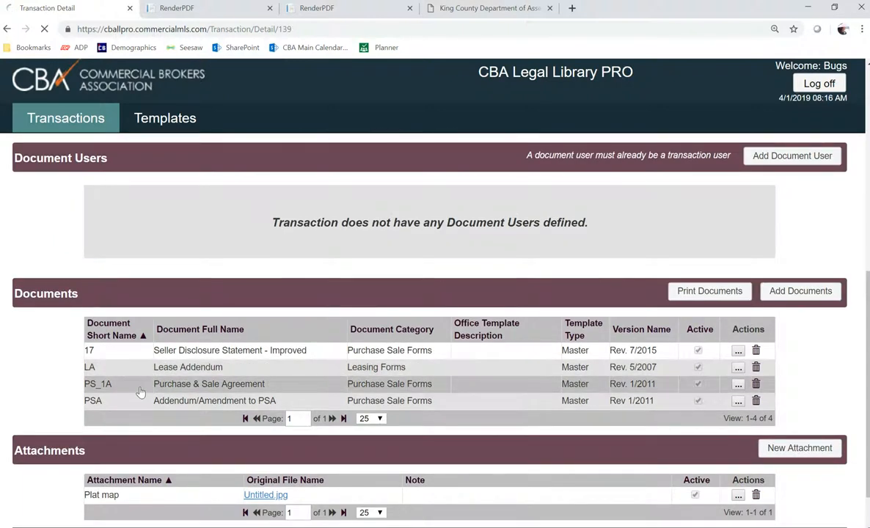
Step: Open PS_1A in content-editing mode and scroll to Exhibit A's legal description
{"action": "left_click", "coordinate": [737, 384]}
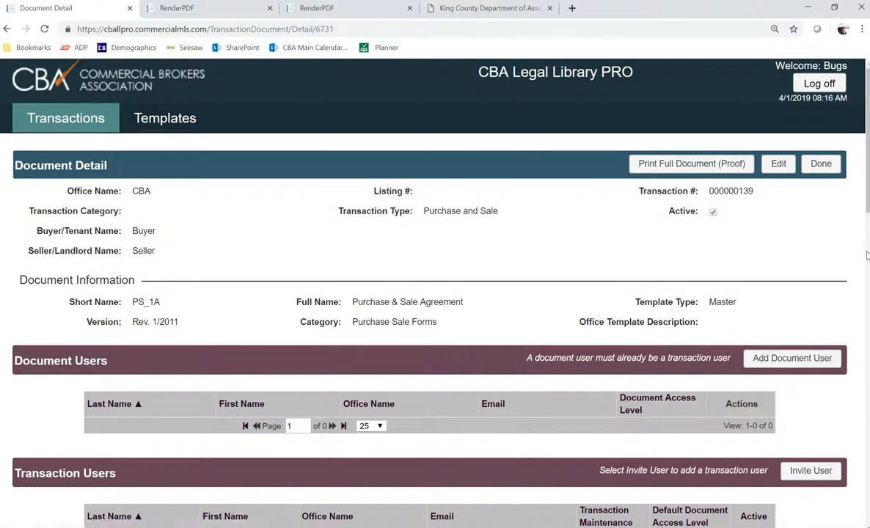
{"action": "left_click", "coordinate": [689, 163]}
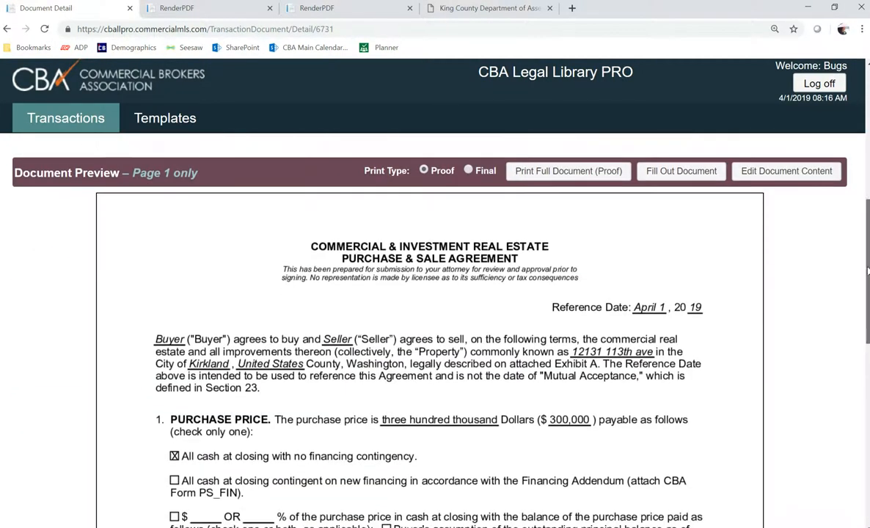
{"action": "scroll", "scroll_direction": "up", "scroll_amount": 3}
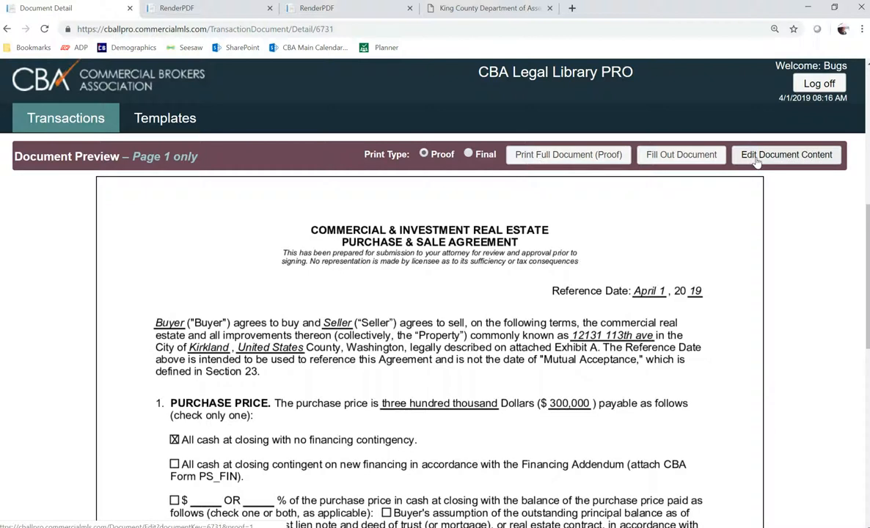
{"action": "left_click", "coordinate": [786, 154]}
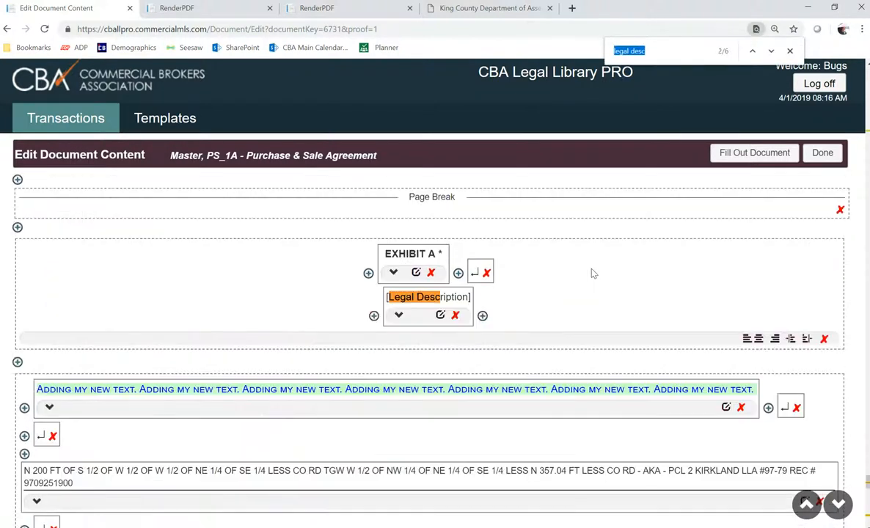
{"action": "mouse_move", "coordinate": [490, 455]}
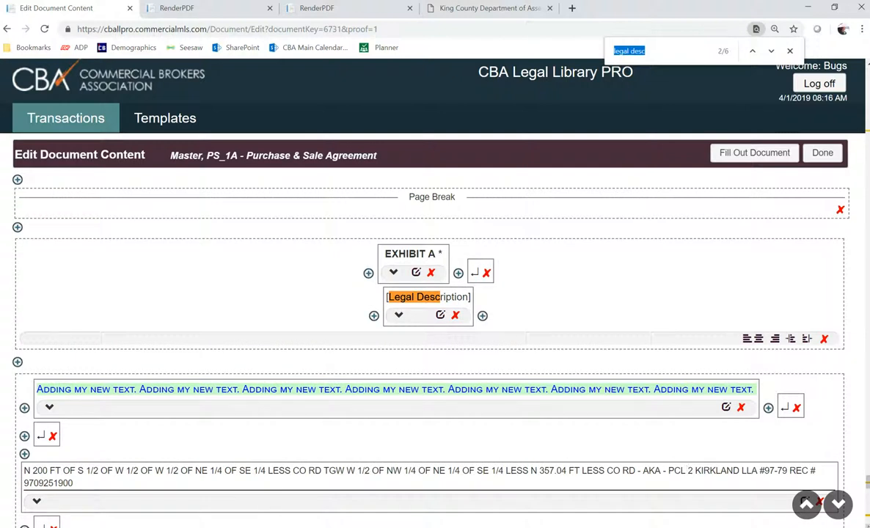
{"action": "scroll", "scroll_direction": "down", "scroll_amount": 3}
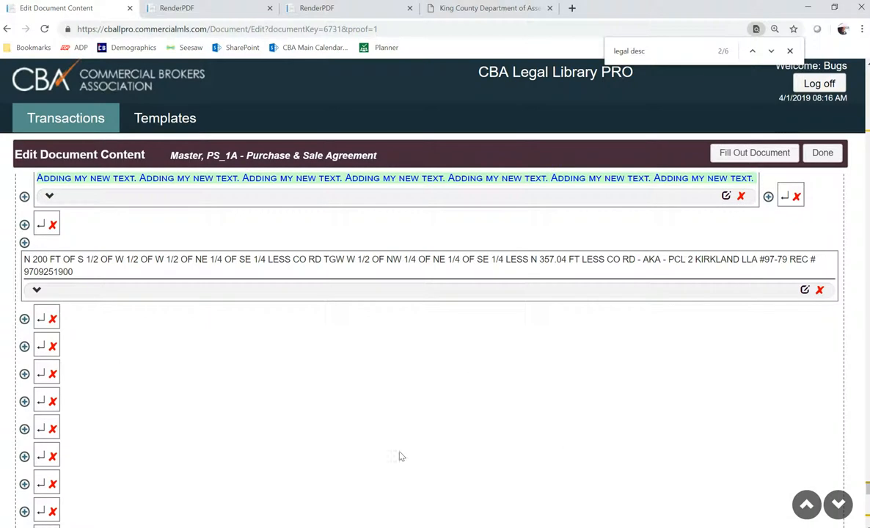
Step: Insert the Plat map transaction image below the legal description at 100% paragraph width
{"action": "left_click", "coordinate": [24, 346]}
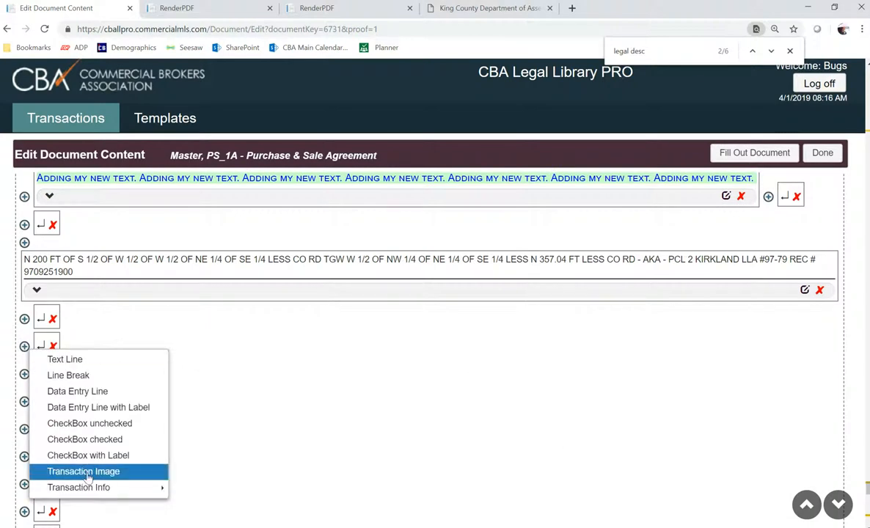
{"action": "left_click", "coordinate": [83, 471]}
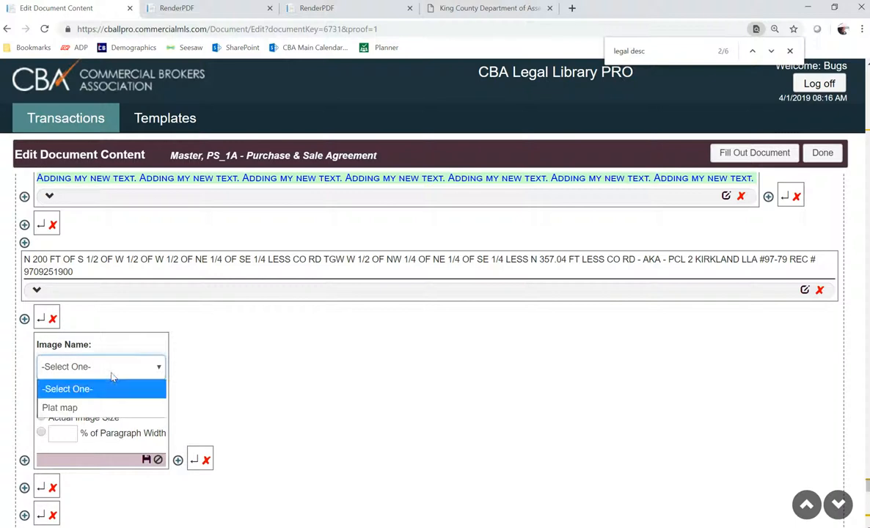
{"action": "left_click", "coordinate": [59, 407]}
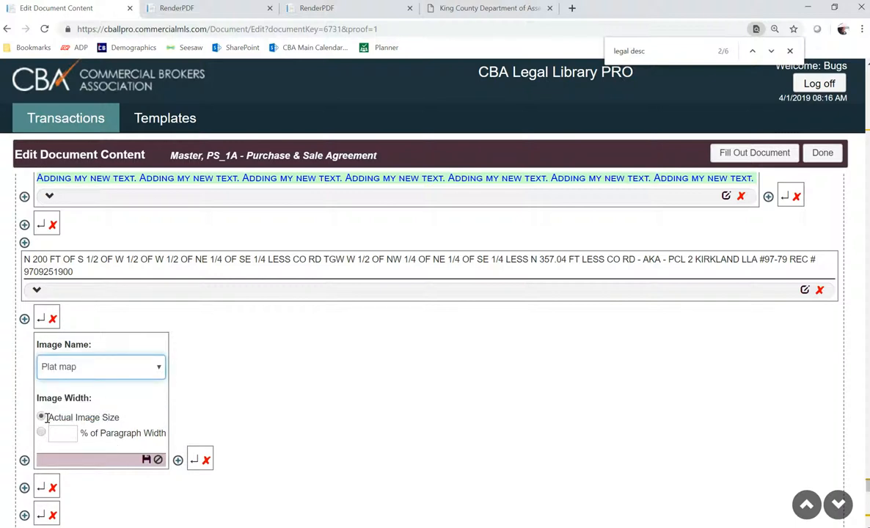
{"action": "left_click", "coordinate": [41, 432]}
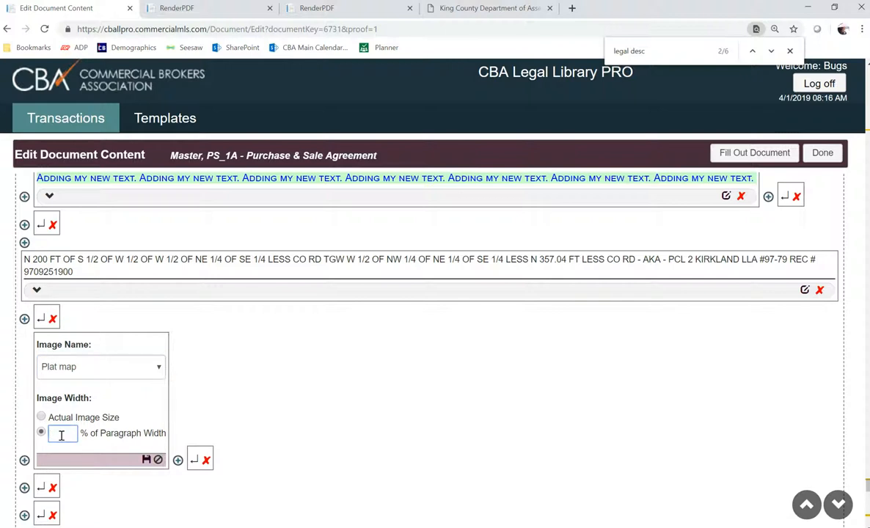
{"action": "type", "text": "100"}
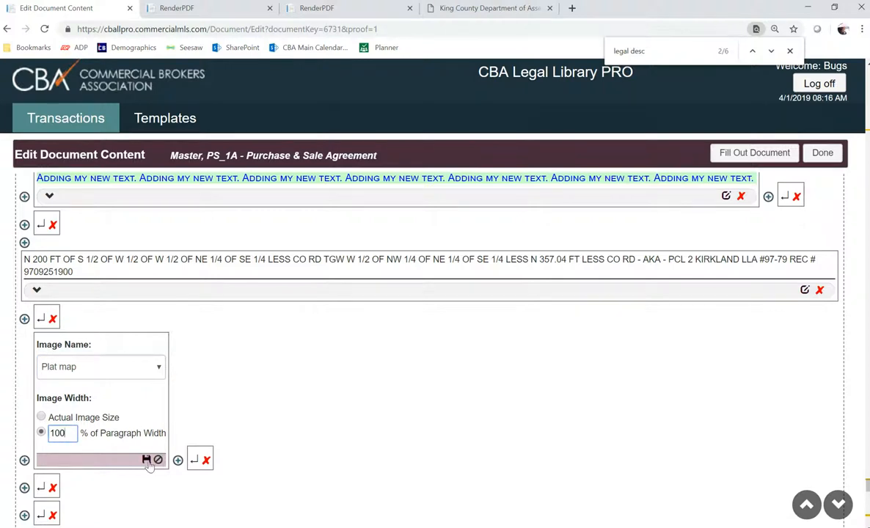
{"action": "left_click", "coordinate": [147, 459]}
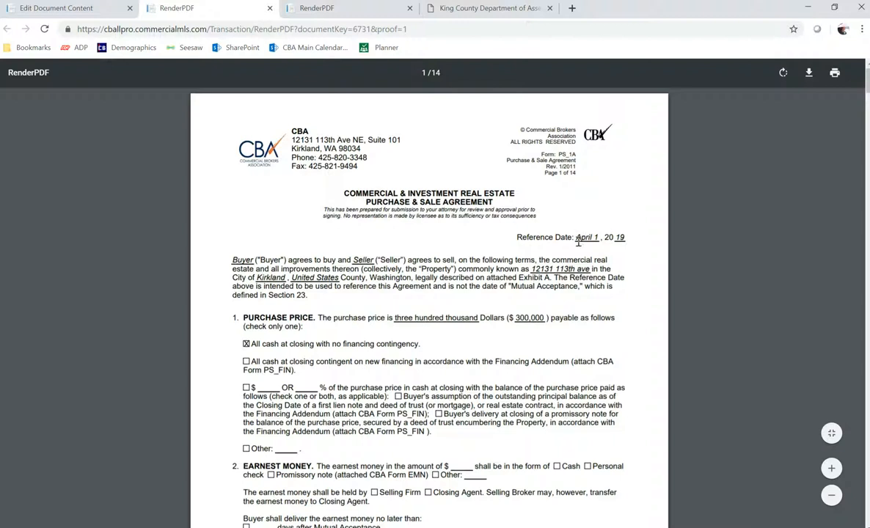
{"action": "mouse_move", "coordinate": [532, 317]}
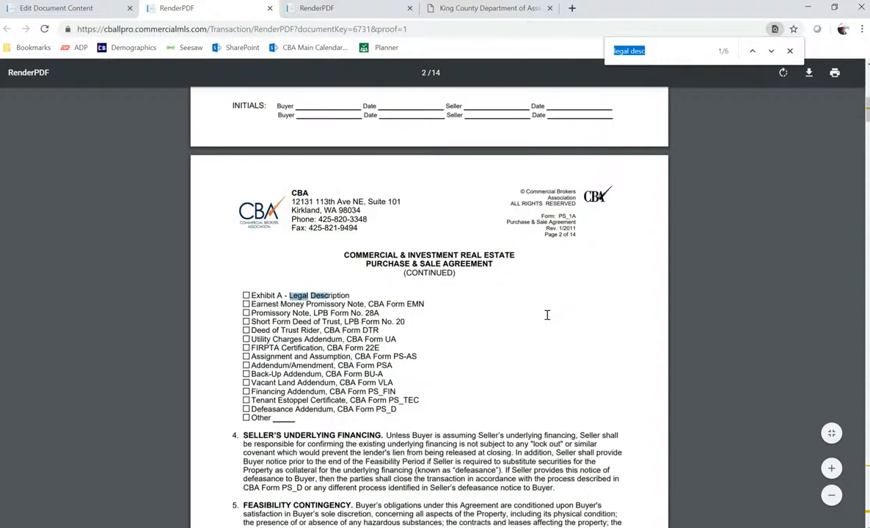
Step: Jump to page 13 of the proof PDF showing Exhibit A's blue text and plat map
{"action": "left_click", "coordinate": [771, 51]}
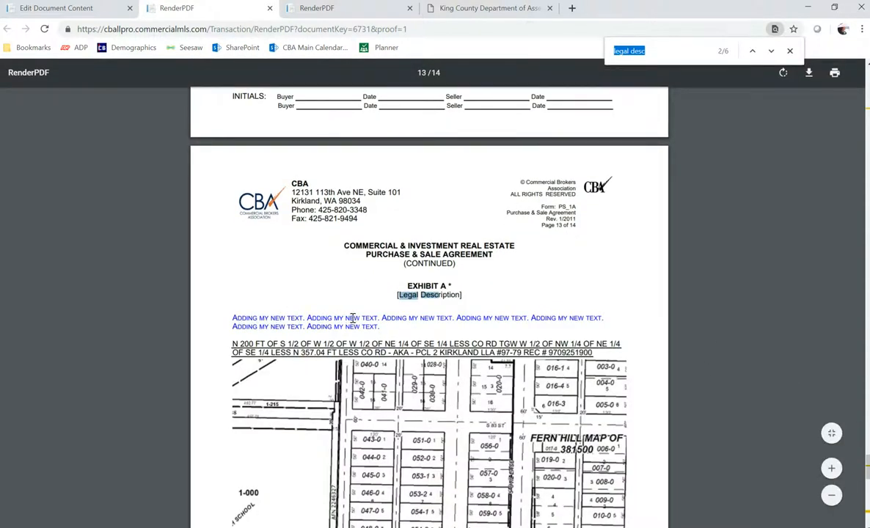
{"action": "mouse_move", "coordinate": [712, 385]}
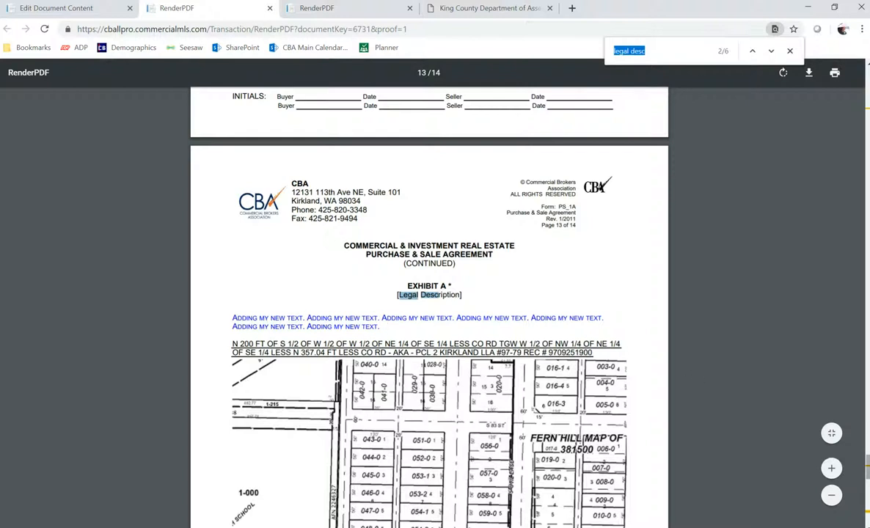
{"action": "scroll", "scroll_direction": "down", "scroll_amount": 3}
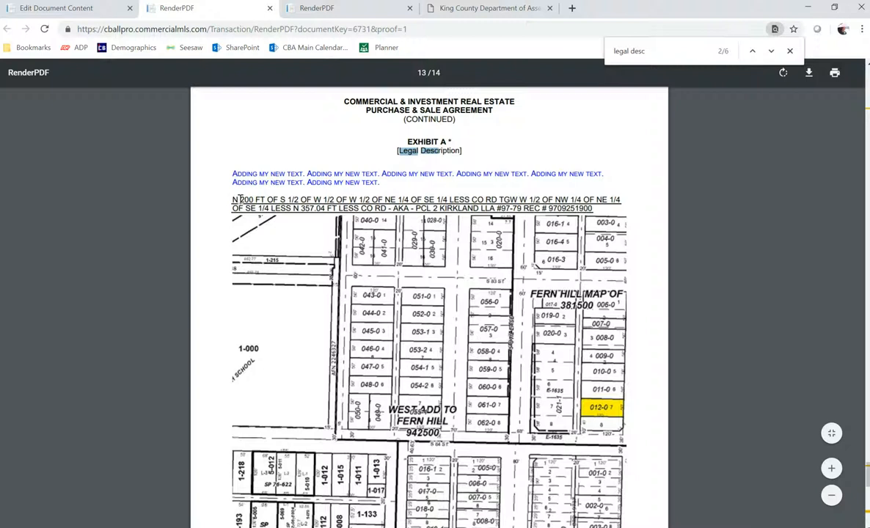
{"action": "mouse_move", "coordinate": [307, 294]}
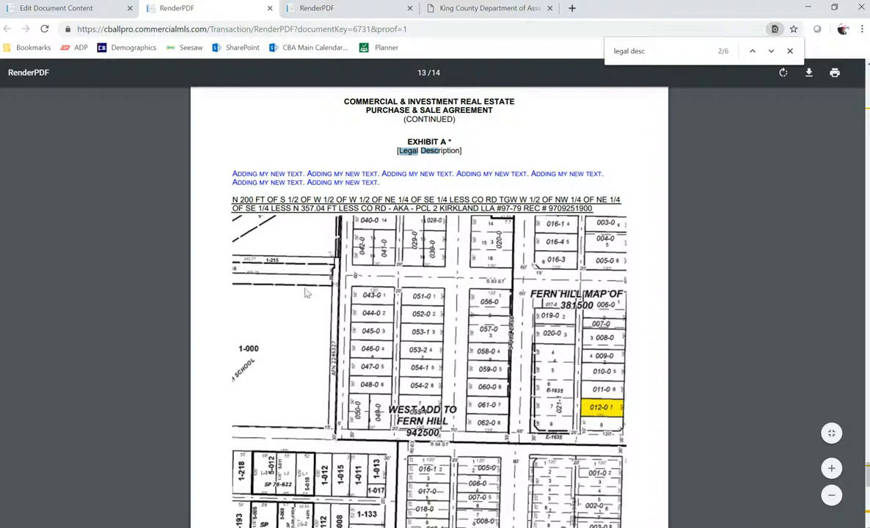